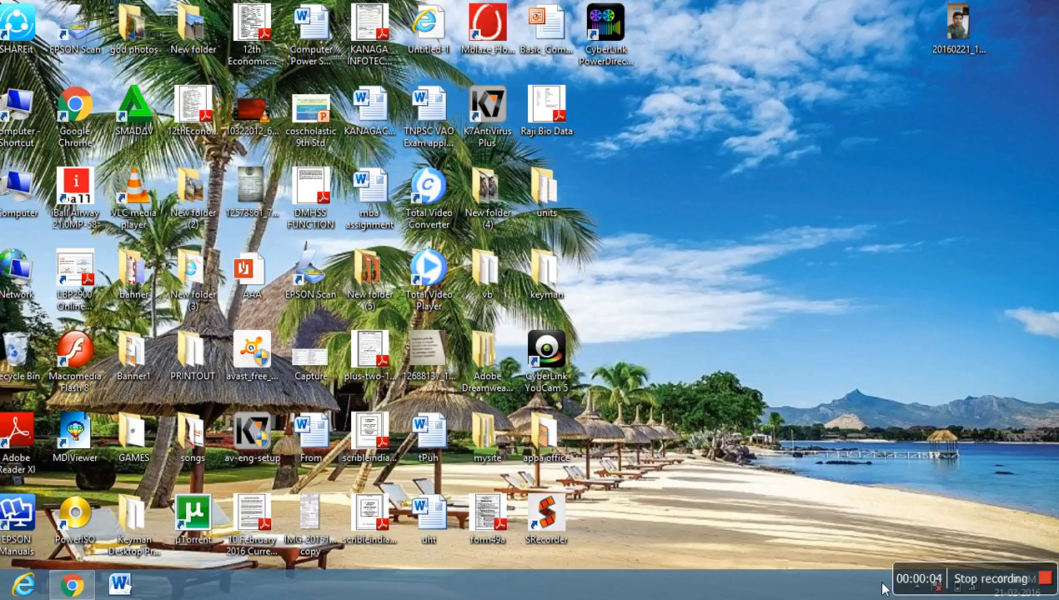
pyautogui.moveTo(852, 257)
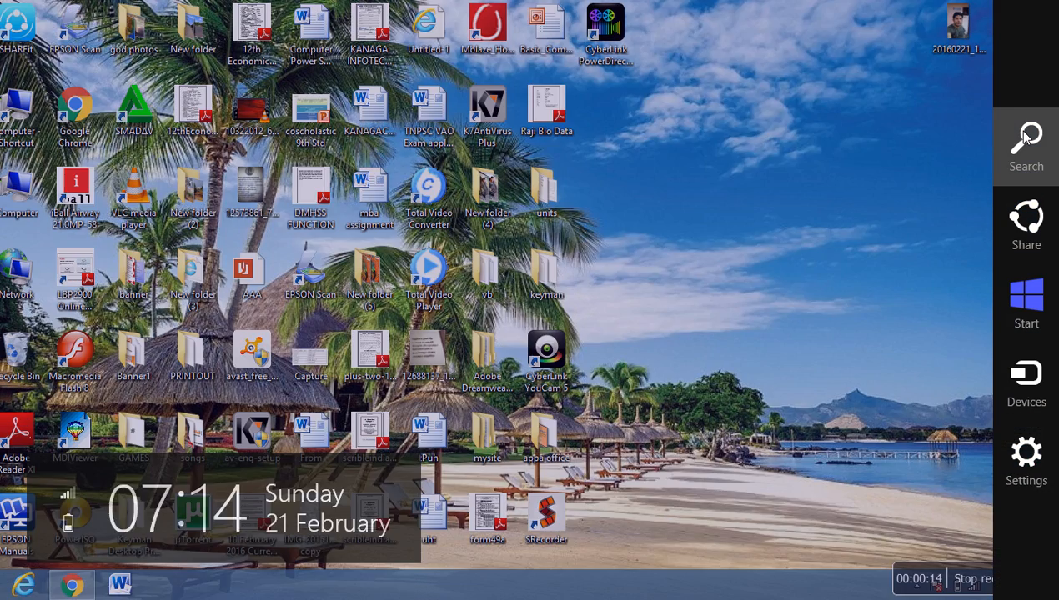
# - Start opening an existing file from the Welcome screen and browse the computer's drives
pyautogui.click(1027, 137)
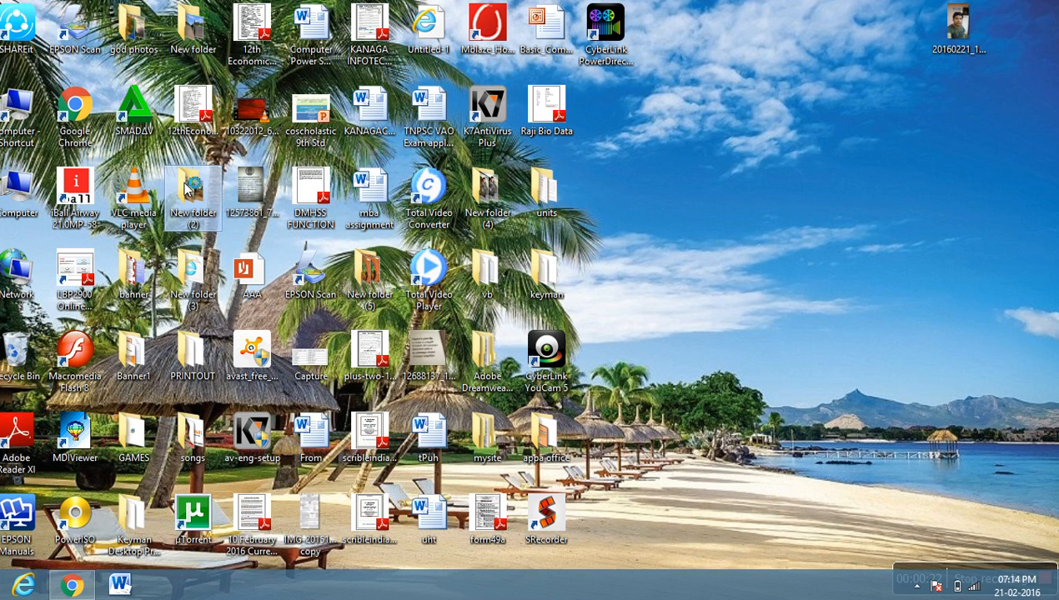
pyautogui.moveTo(193, 187)
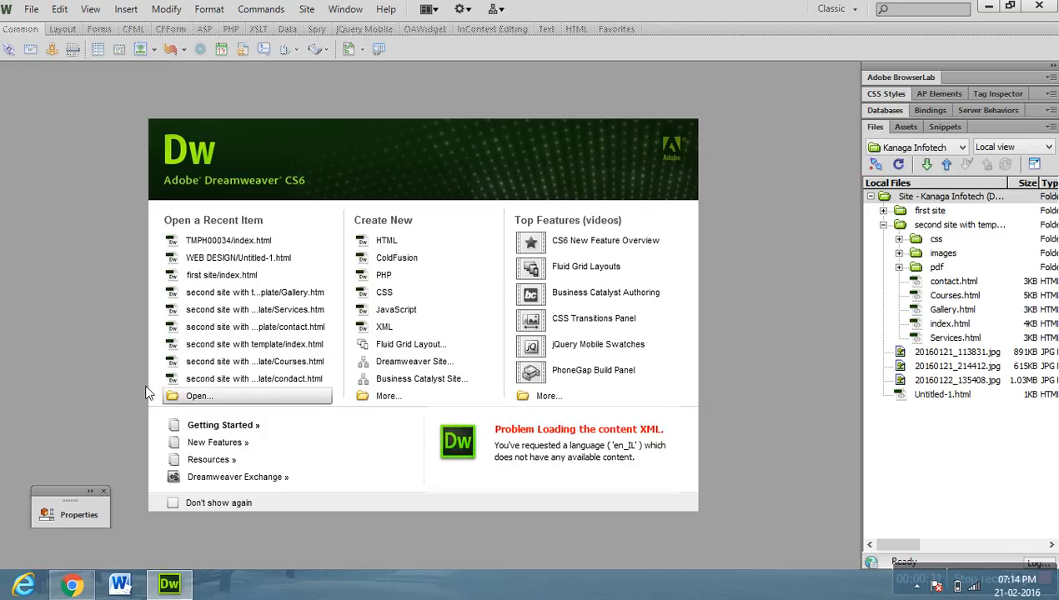
pyautogui.moveTo(44, 153)
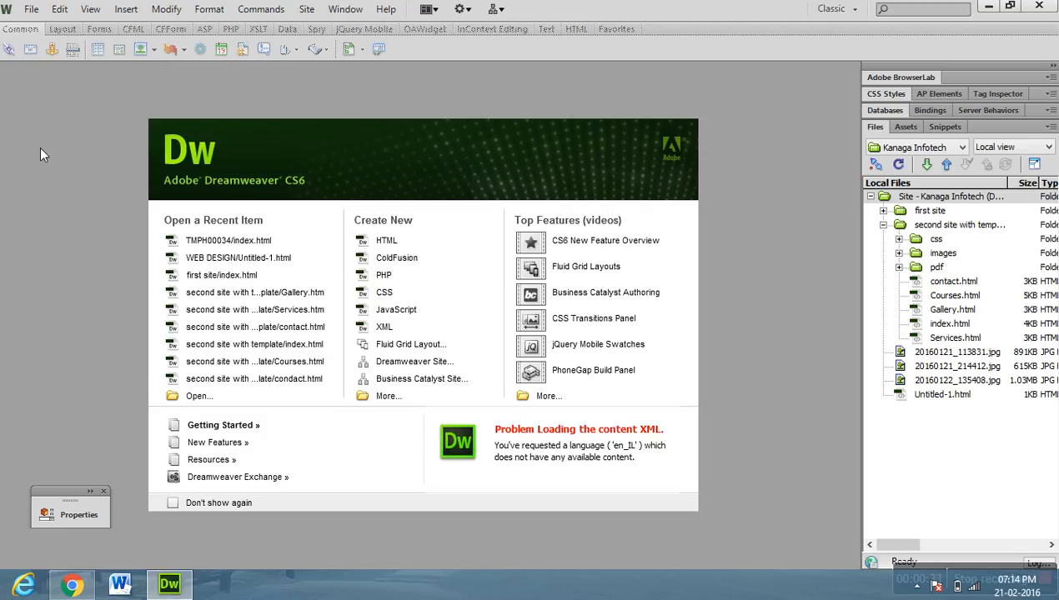
pyautogui.moveTo(25, 96)
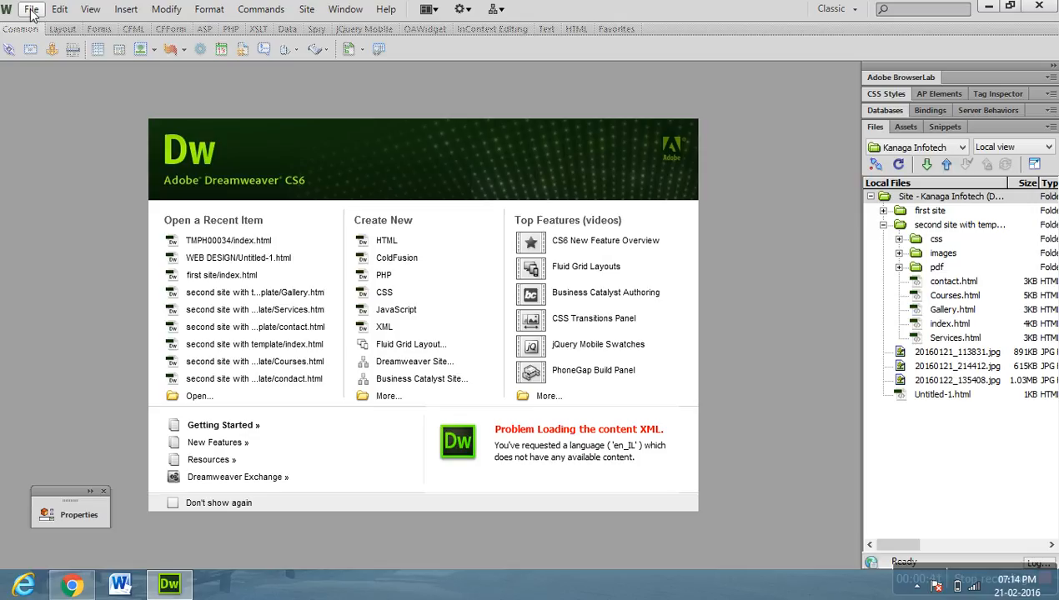
pyautogui.click(30, 10)
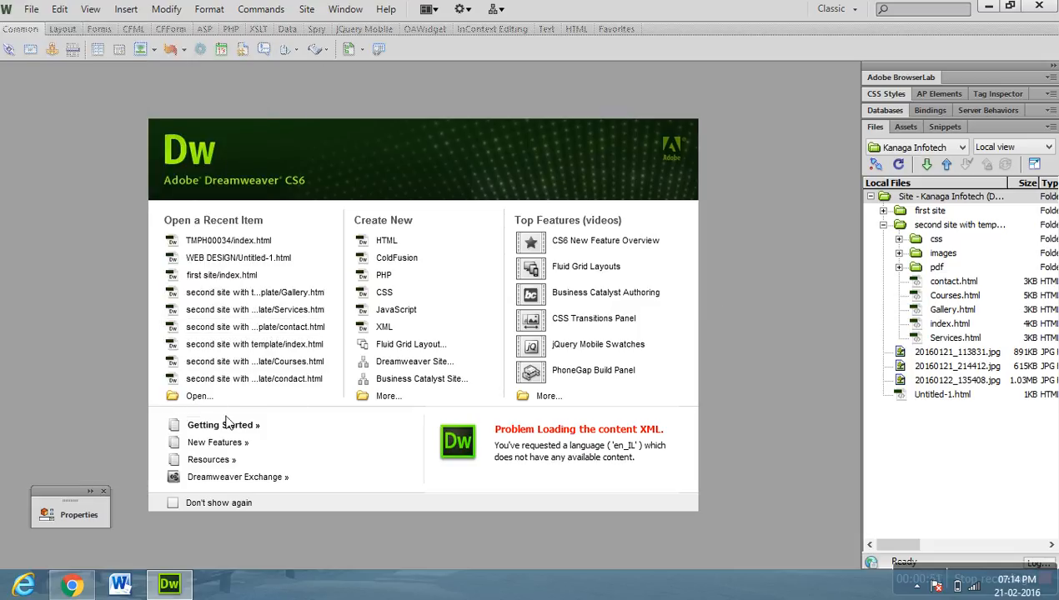
pyautogui.click(200, 397)
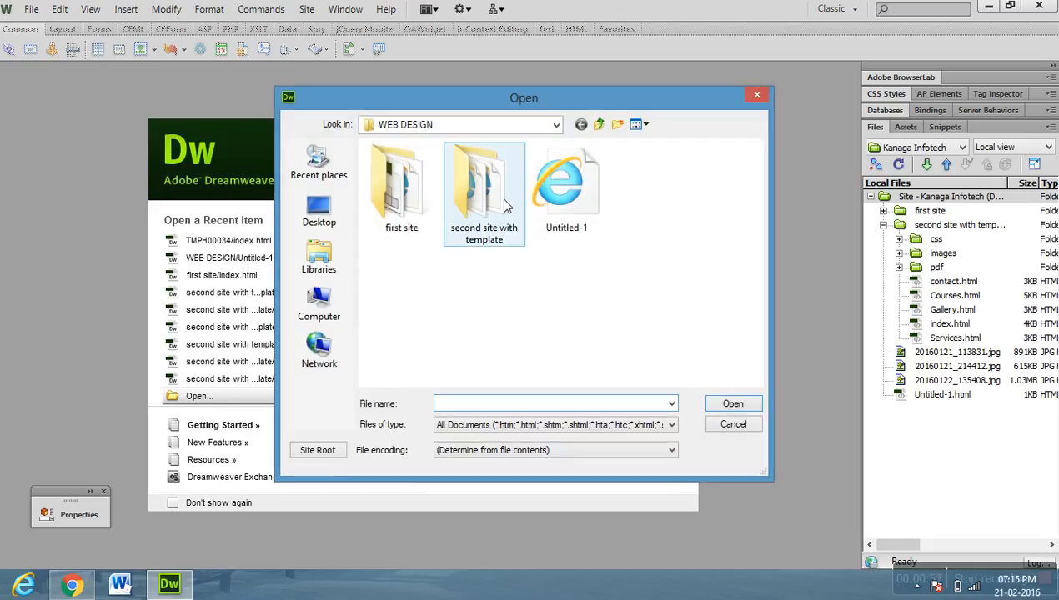
pyautogui.moveTo(484, 180)
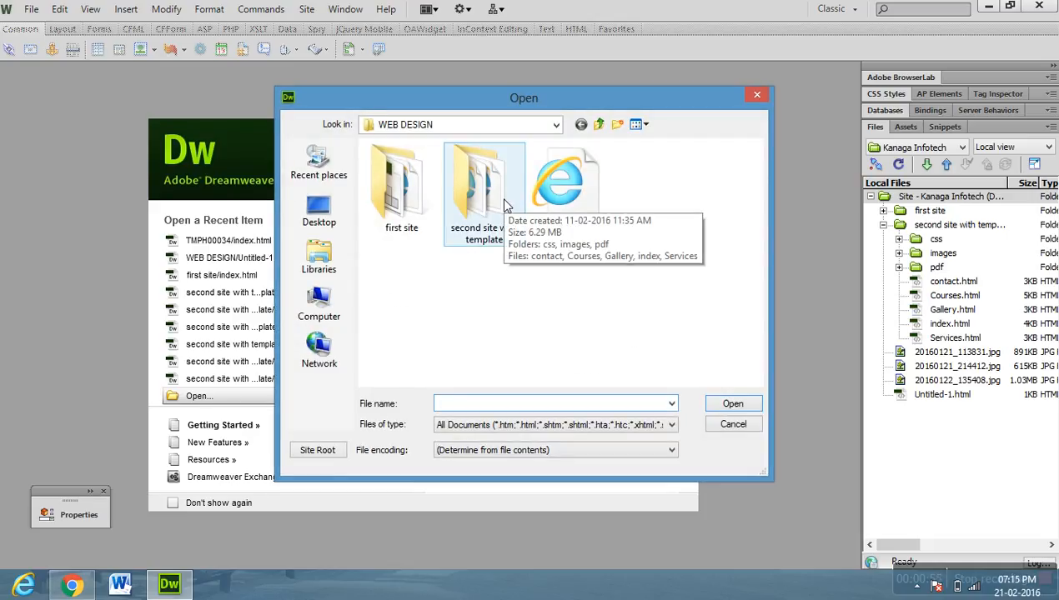
pyautogui.click(318, 303)
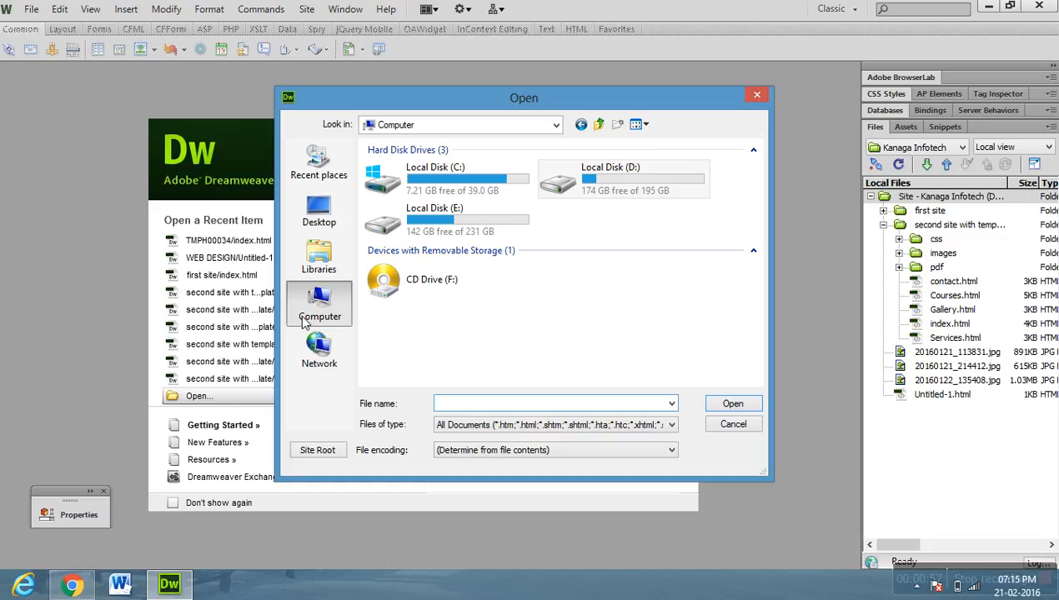
pyautogui.moveTo(332, 310)
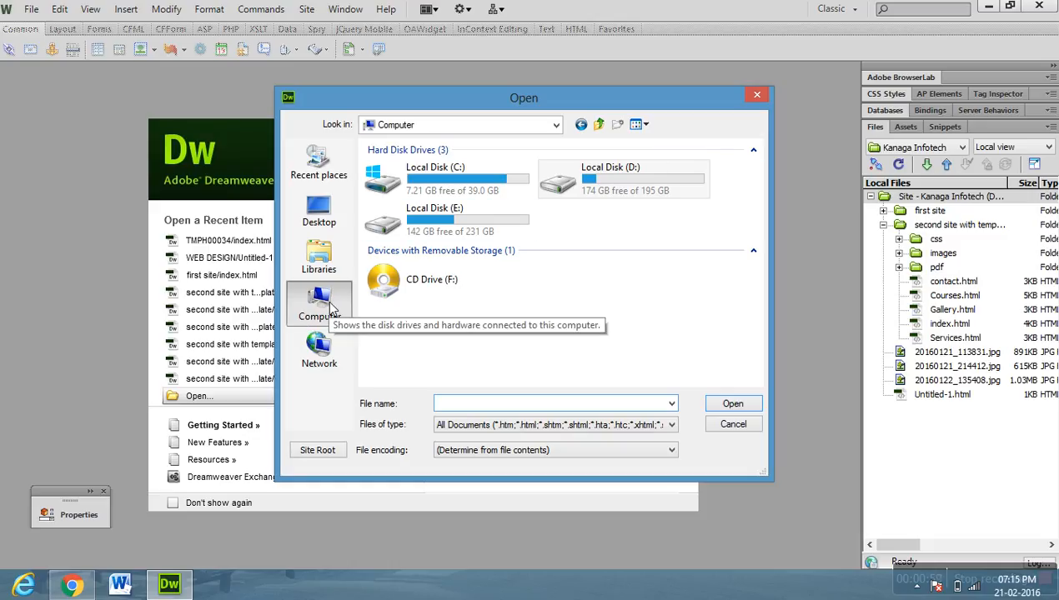
pyautogui.moveTo(449, 220)
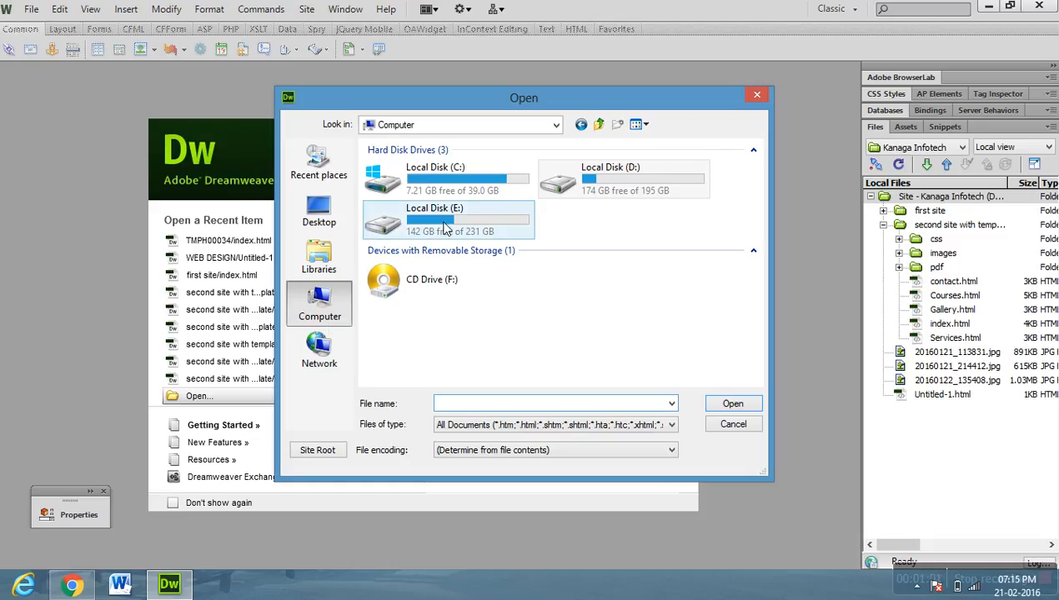
# - Navigate to the Desktop and enter the mysite folder holding TMPH00034
pyautogui.click(319, 209)
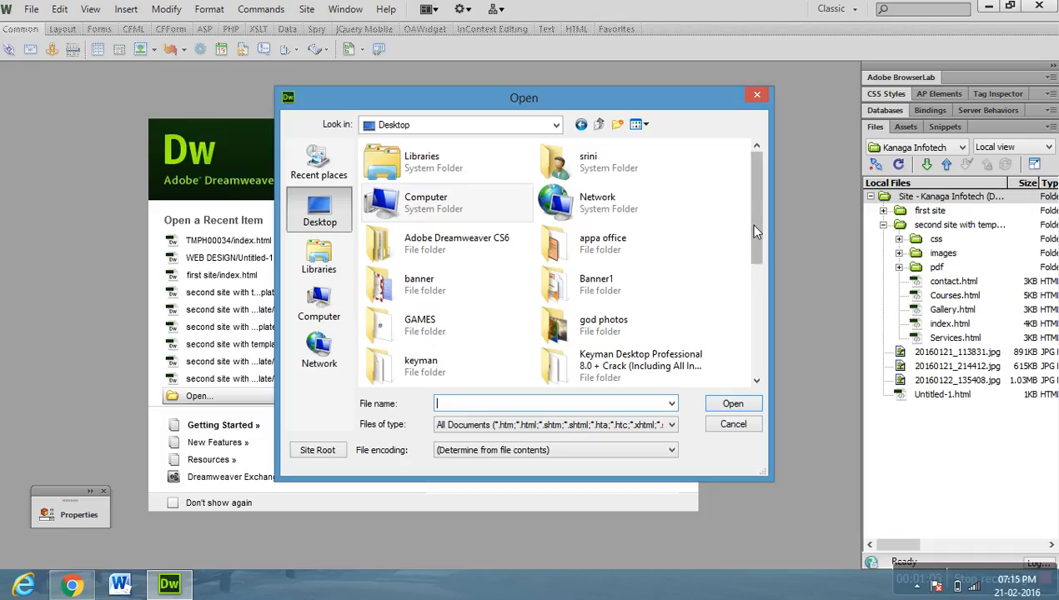
pyautogui.scroll(-3)
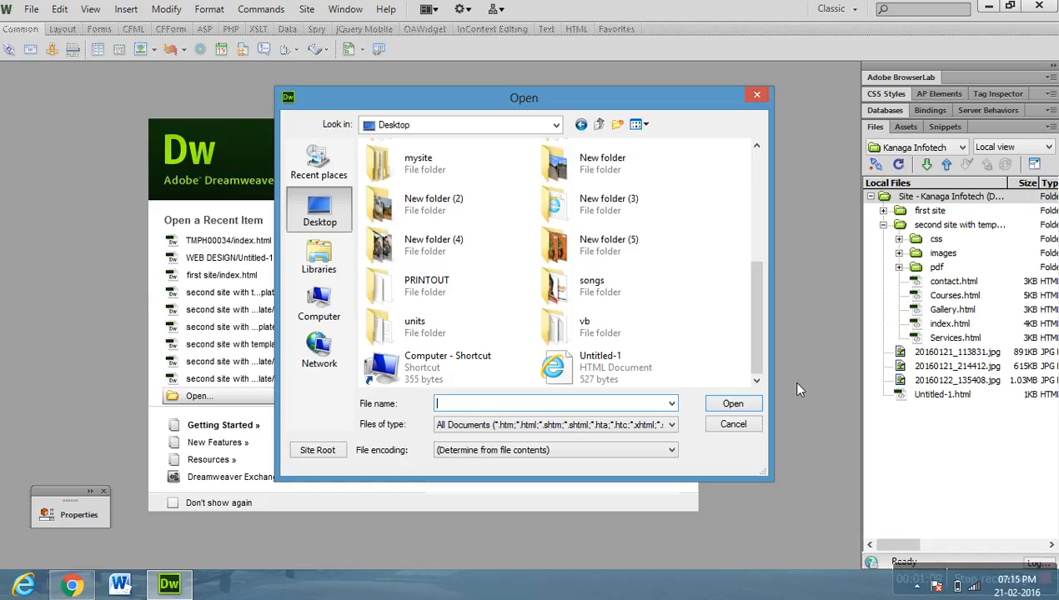
pyautogui.click(600, 367)
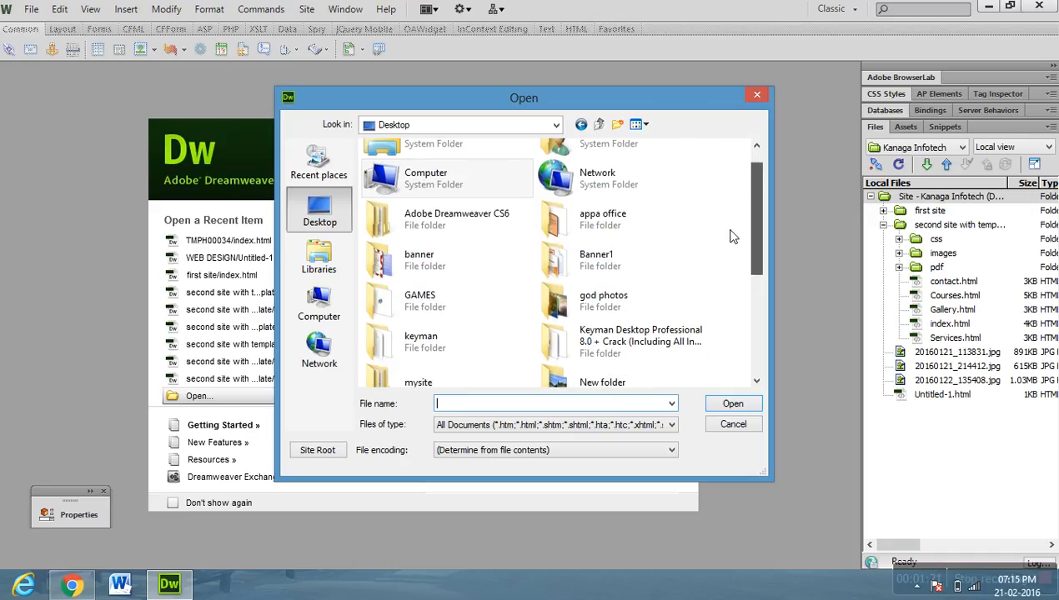
pyautogui.scroll(-3)
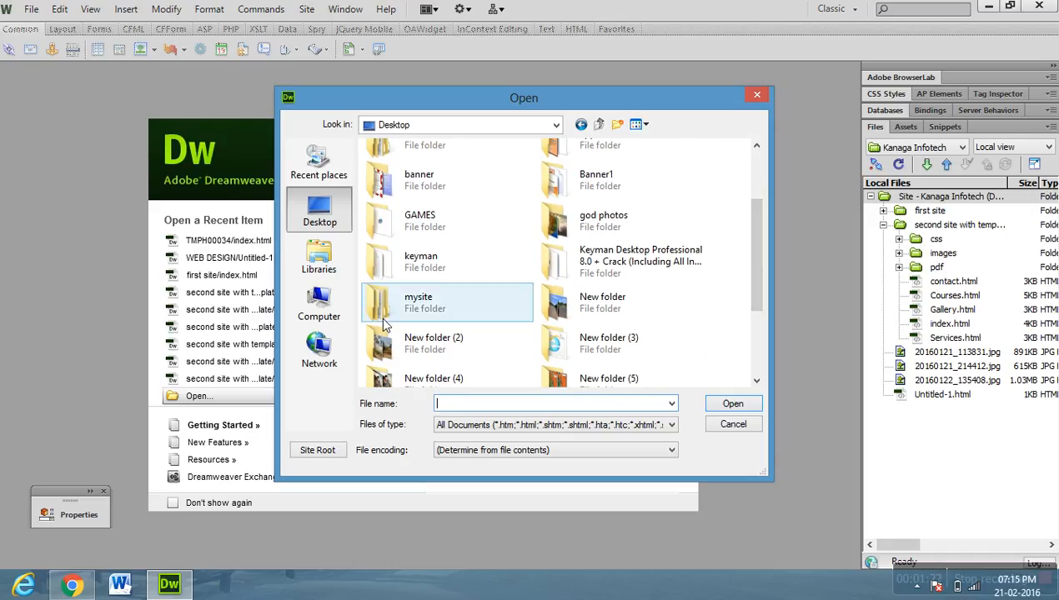
pyautogui.doubleClick(417, 302)
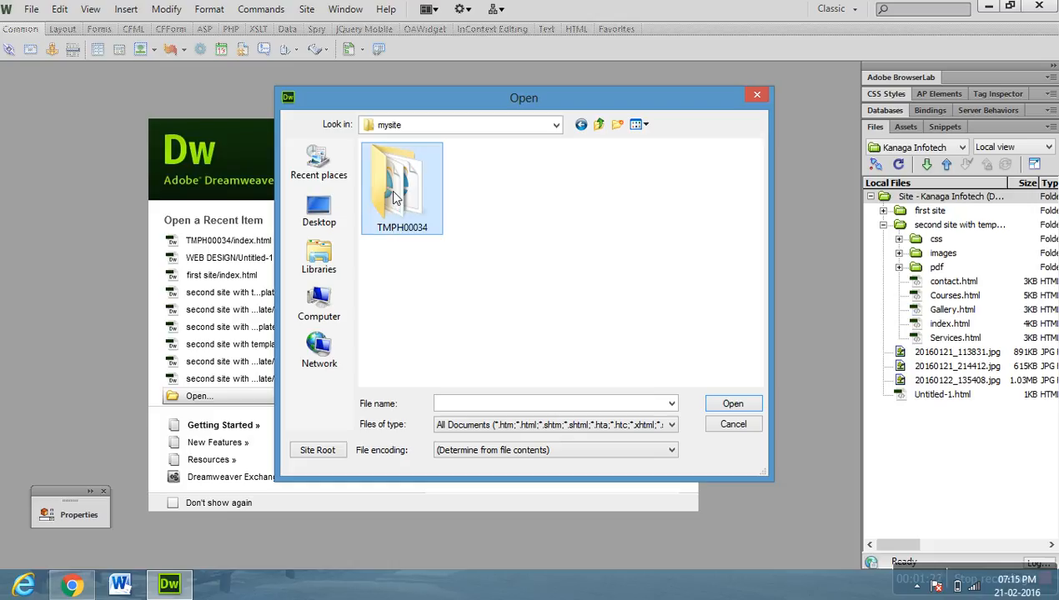
pyautogui.moveTo(400, 183)
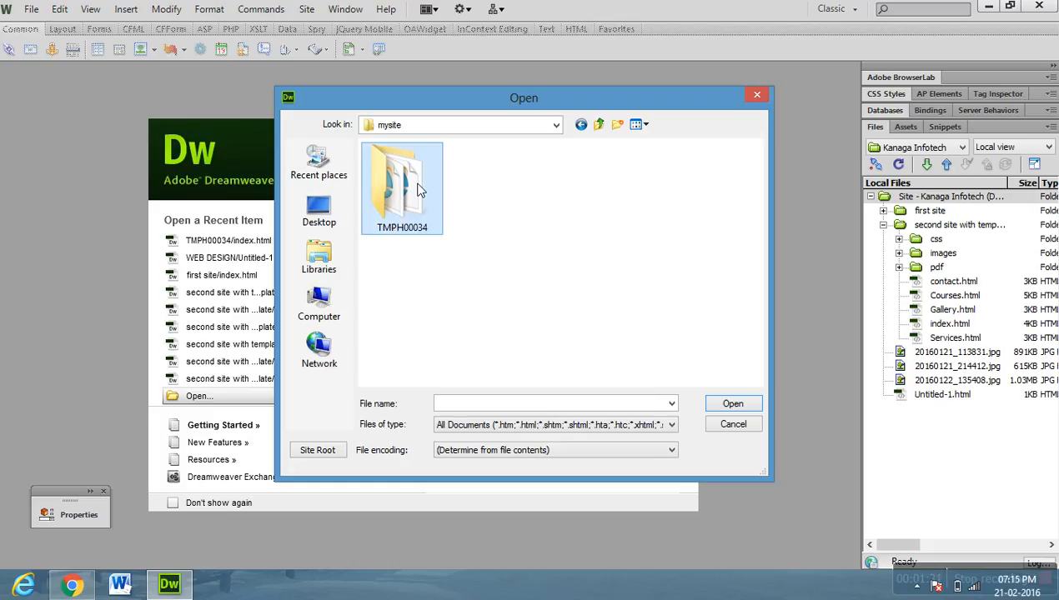
# - Enter the TMPH00034 template folder and open its index page in the editor
pyautogui.doubleClick(401, 184)
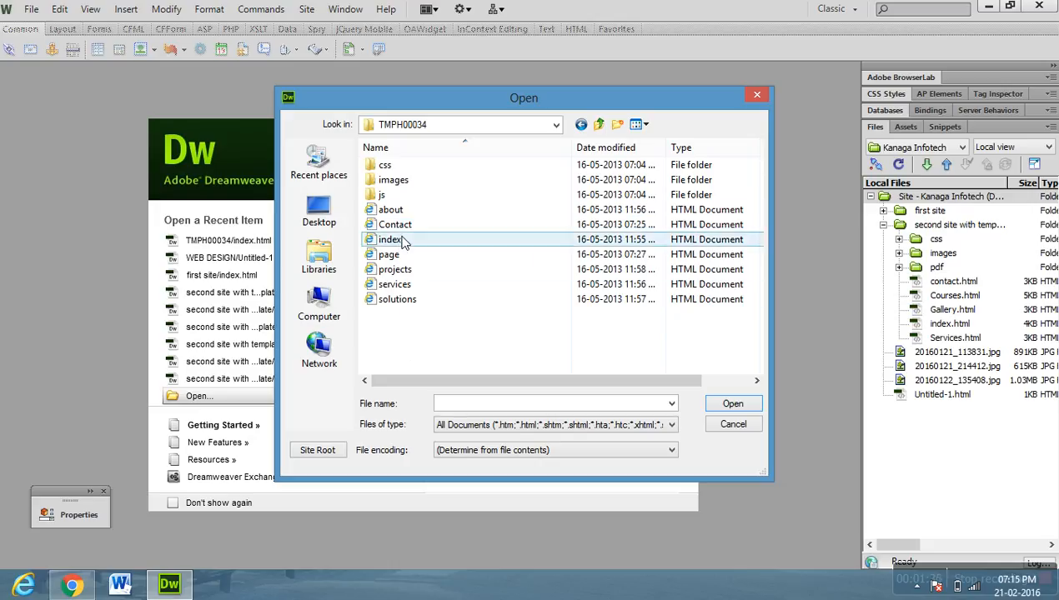
pyautogui.moveTo(391, 210)
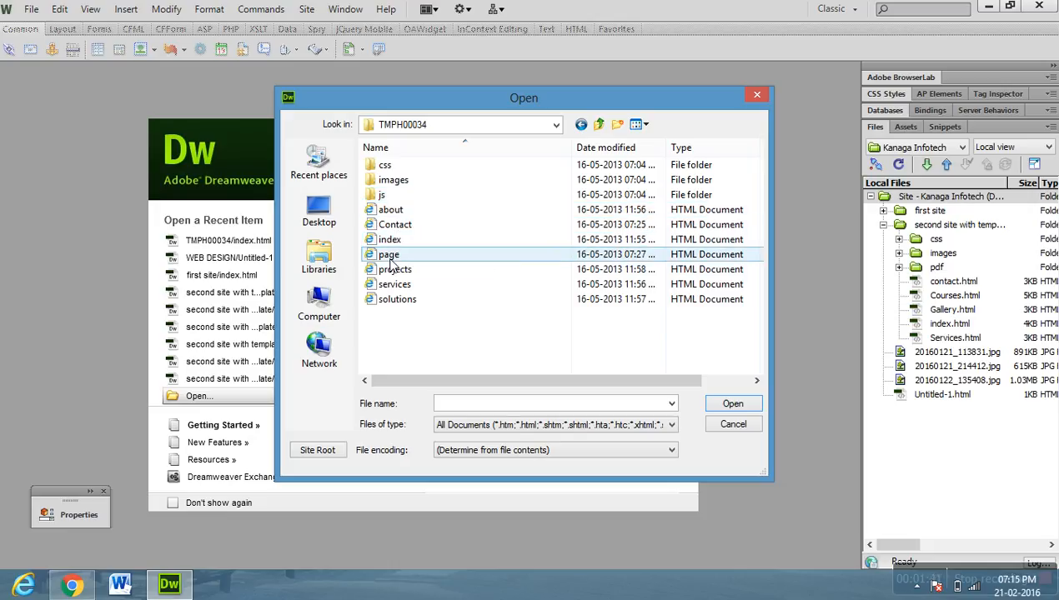
pyautogui.moveTo(389, 240)
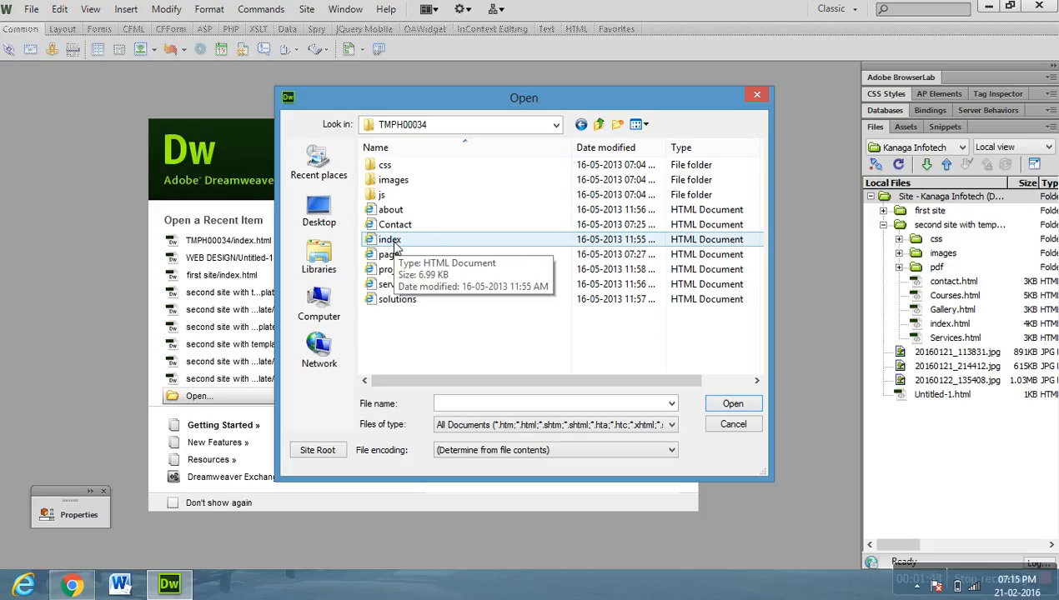
pyautogui.click(391, 240)
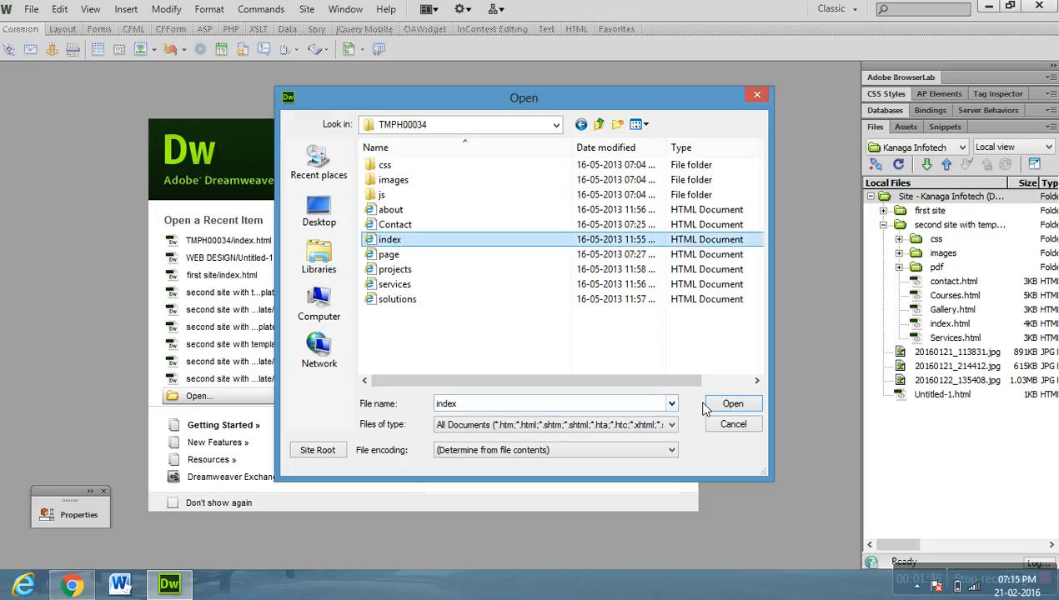
pyautogui.click(733, 404)
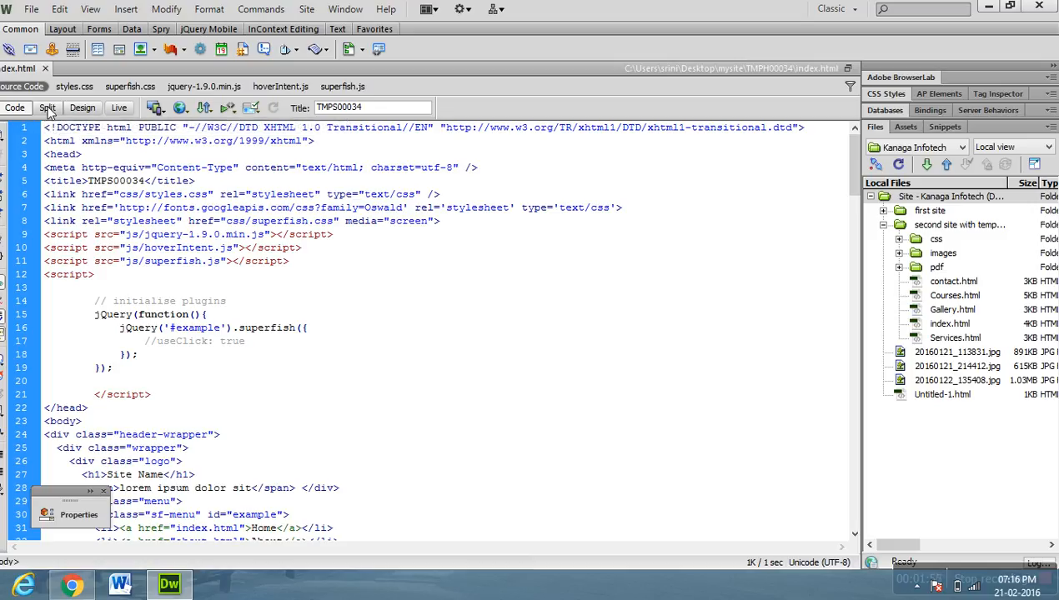
# - Switch index.html to Design view, then to Split view with code beside the layout
pyautogui.click(46, 107)
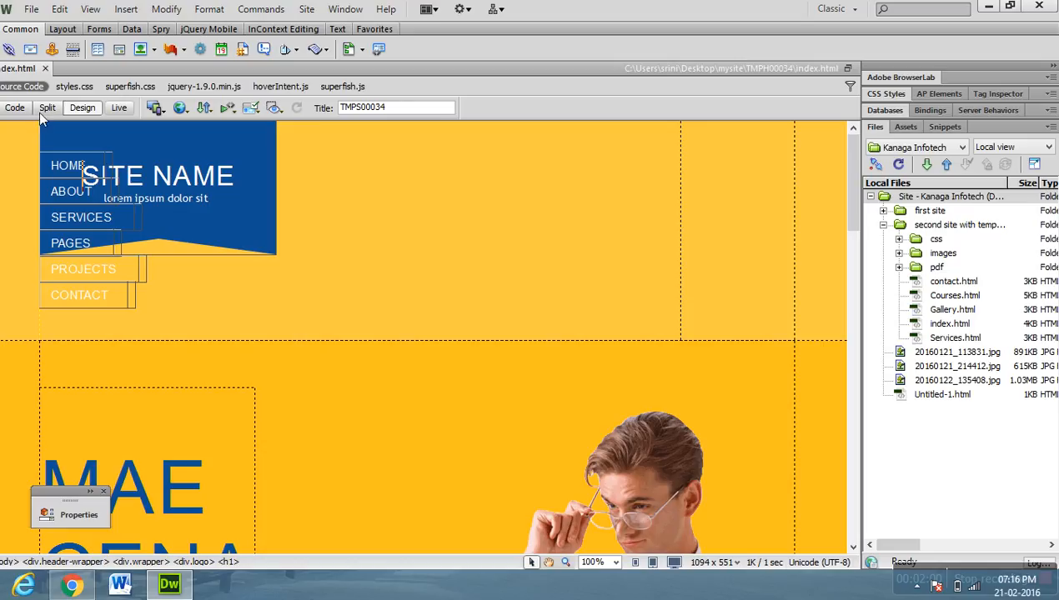
pyautogui.click(47, 107)
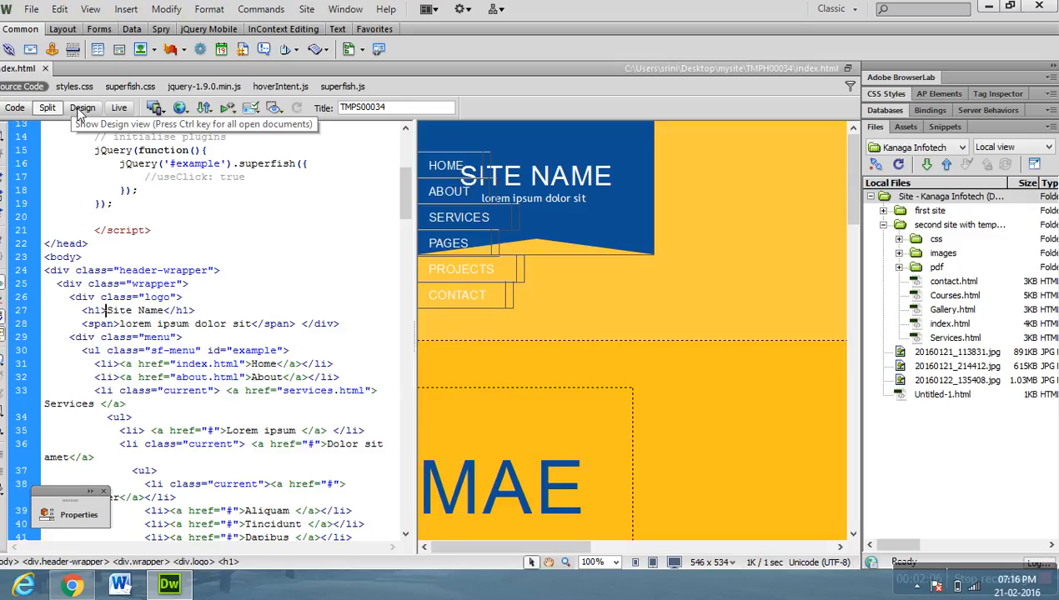
pyautogui.moveTo(117, 287)
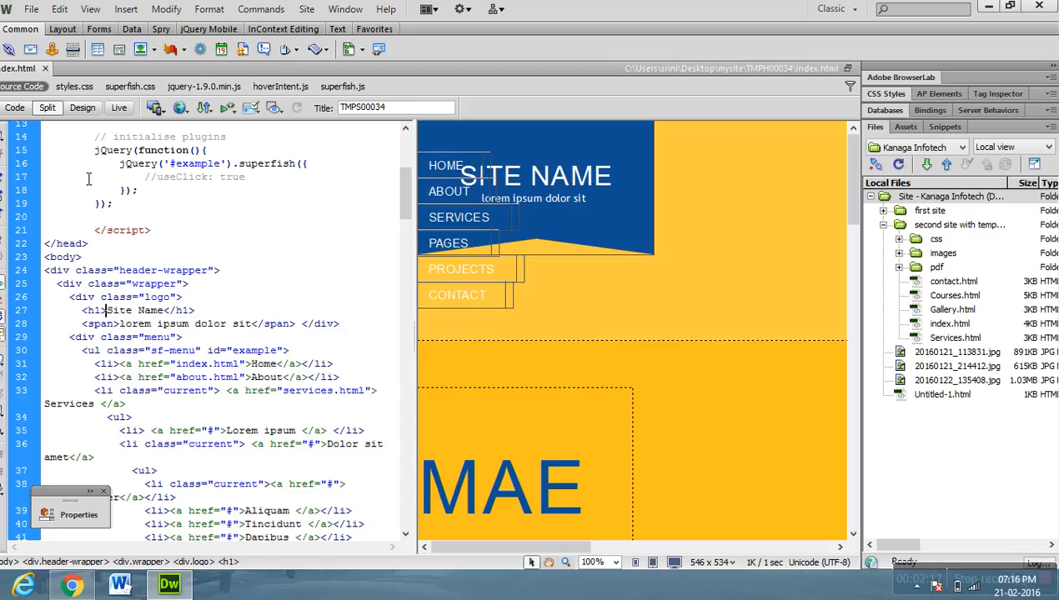
pyautogui.moveTo(81, 107)
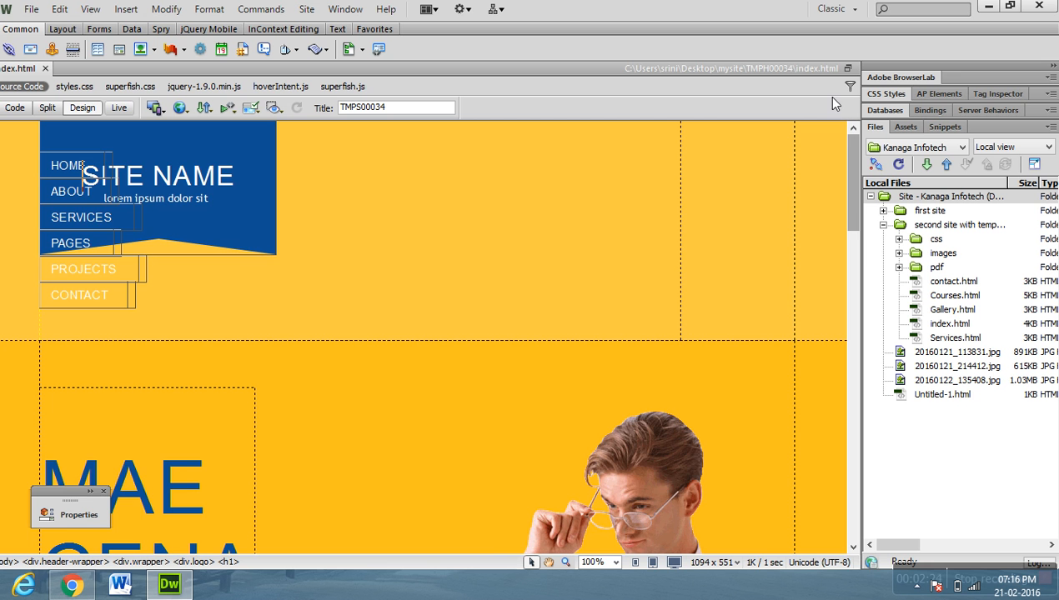
pyautogui.scroll(-3)
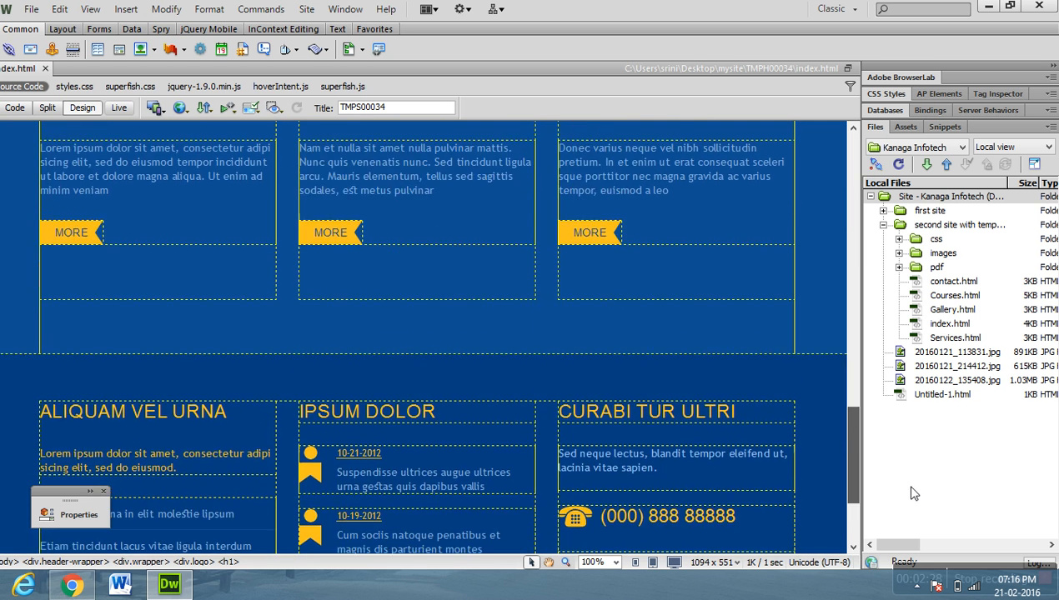
pyautogui.scroll(-3)
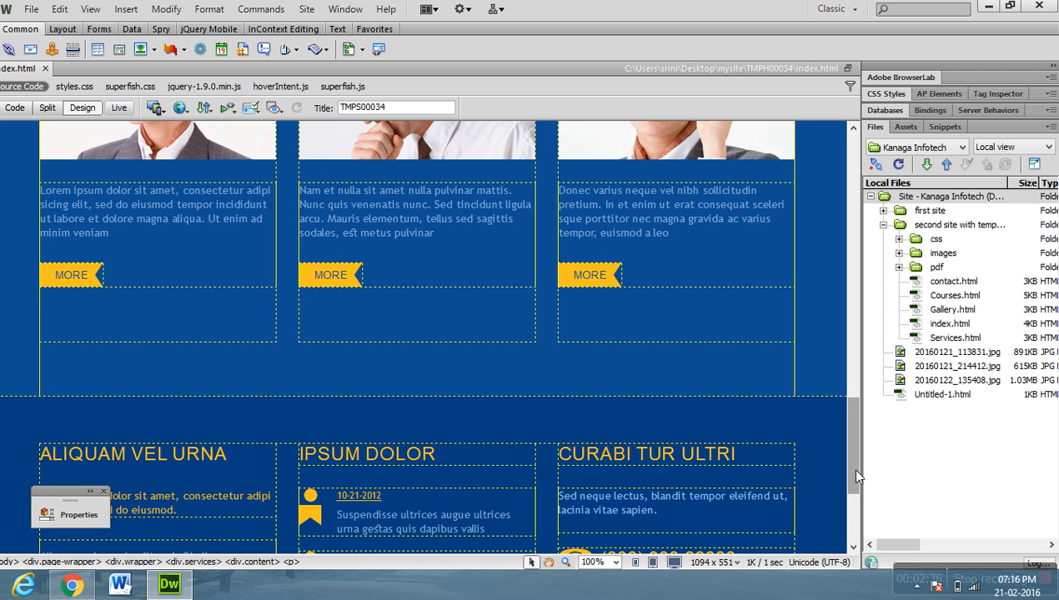
pyautogui.scroll(3)
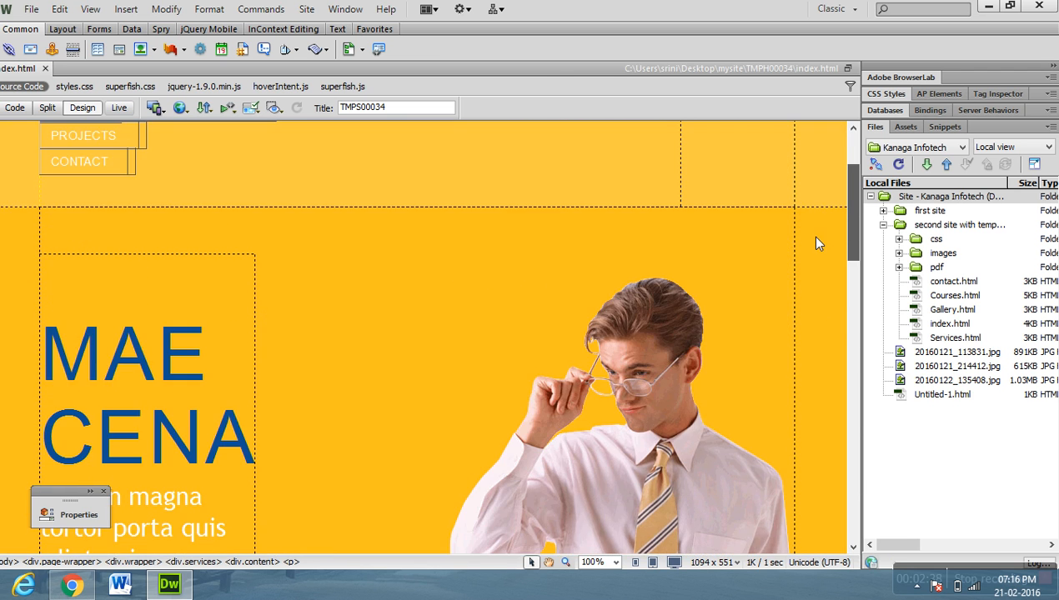
pyautogui.scroll(-3)
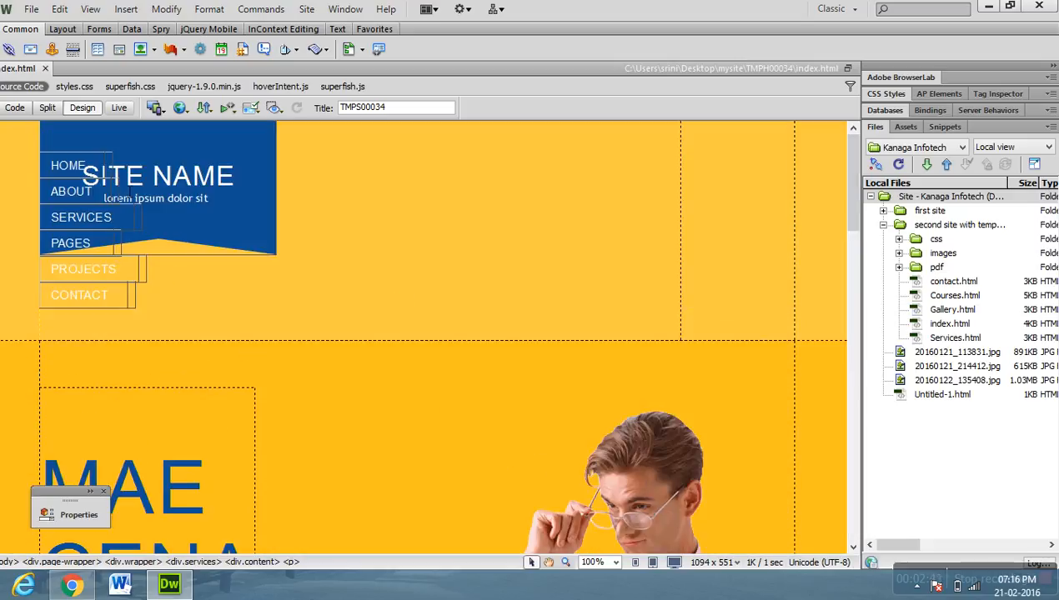
pyautogui.click(68, 165)
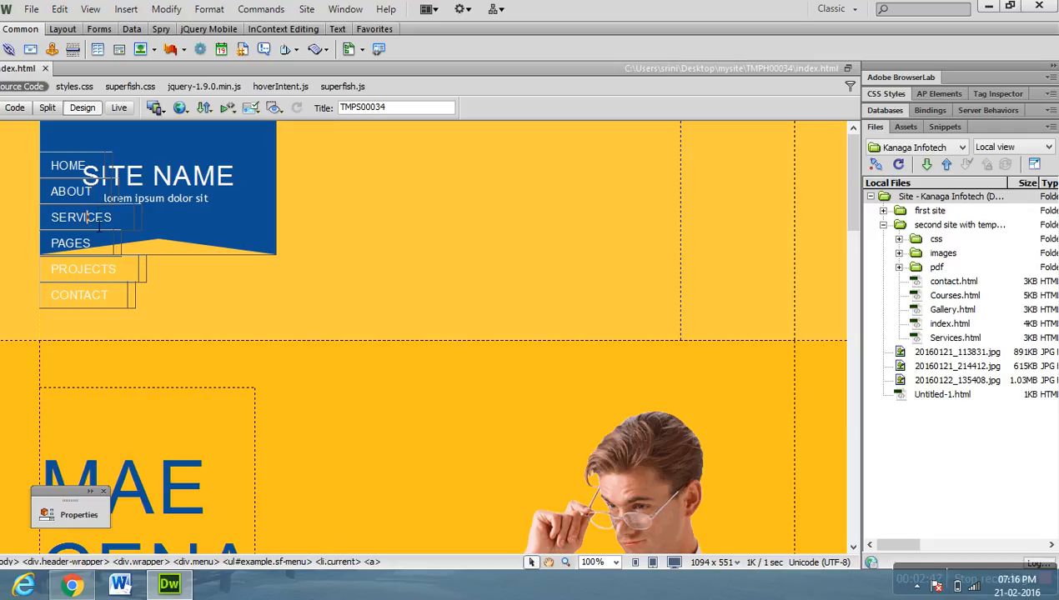
pyautogui.click(83, 269)
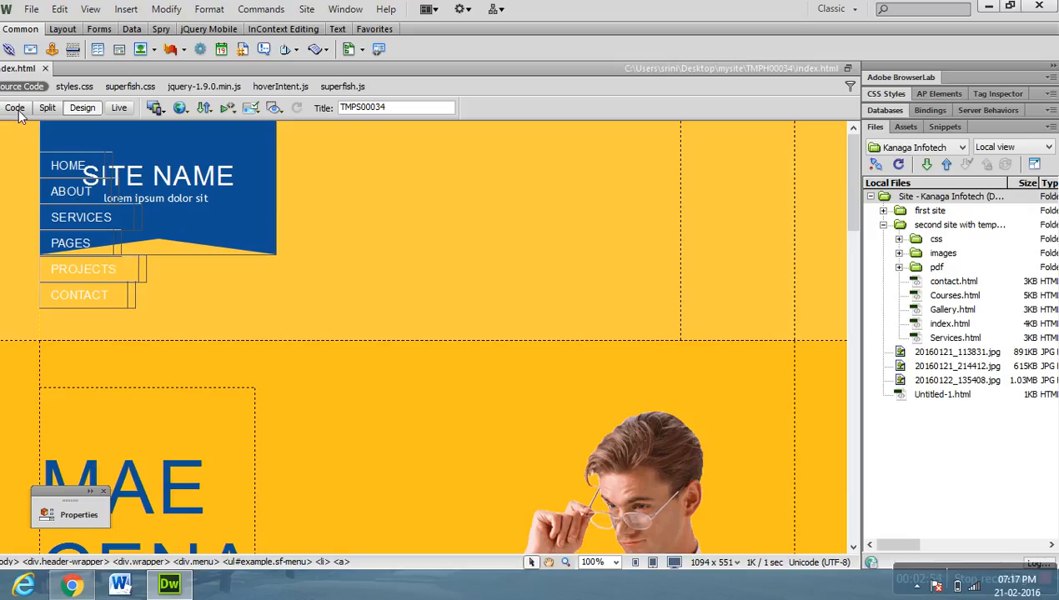
# - Switch to Code view and scroll the markup down to the copyright footer
pyautogui.click(14, 107)
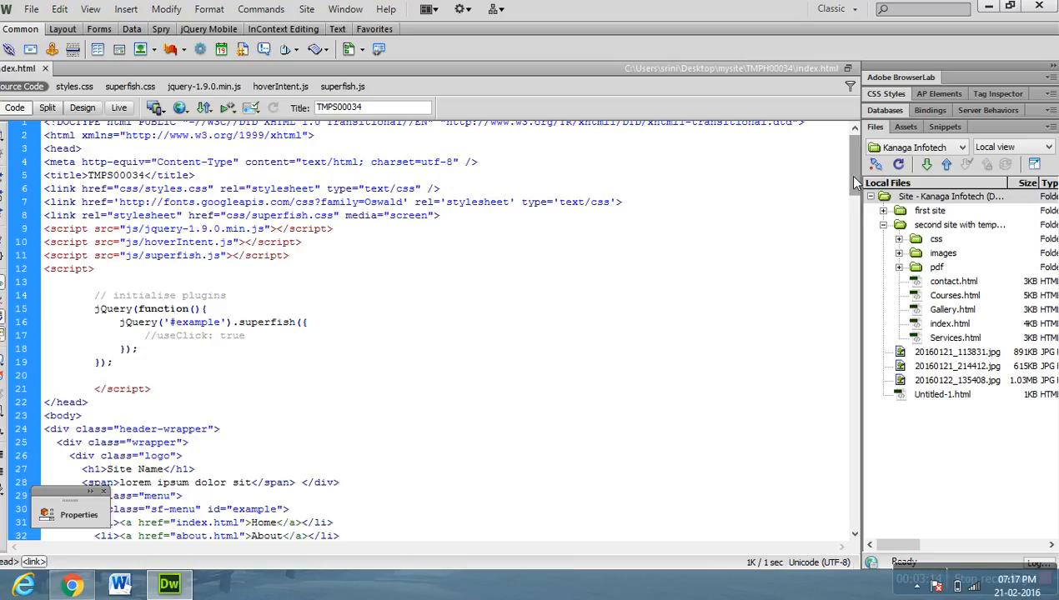
pyautogui.scroll(-3)
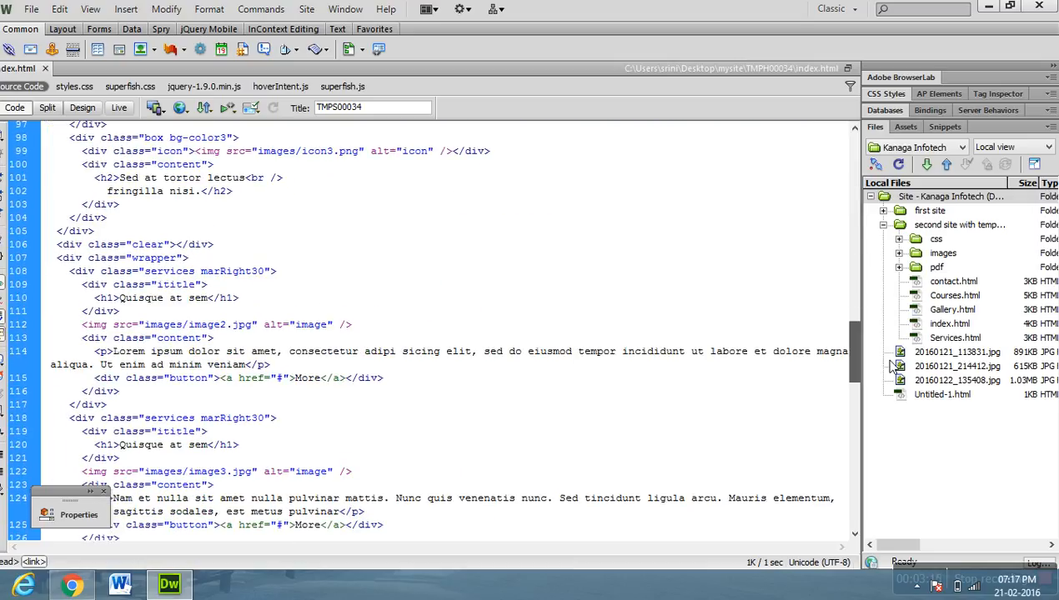
pyautogui.scroll(-3)
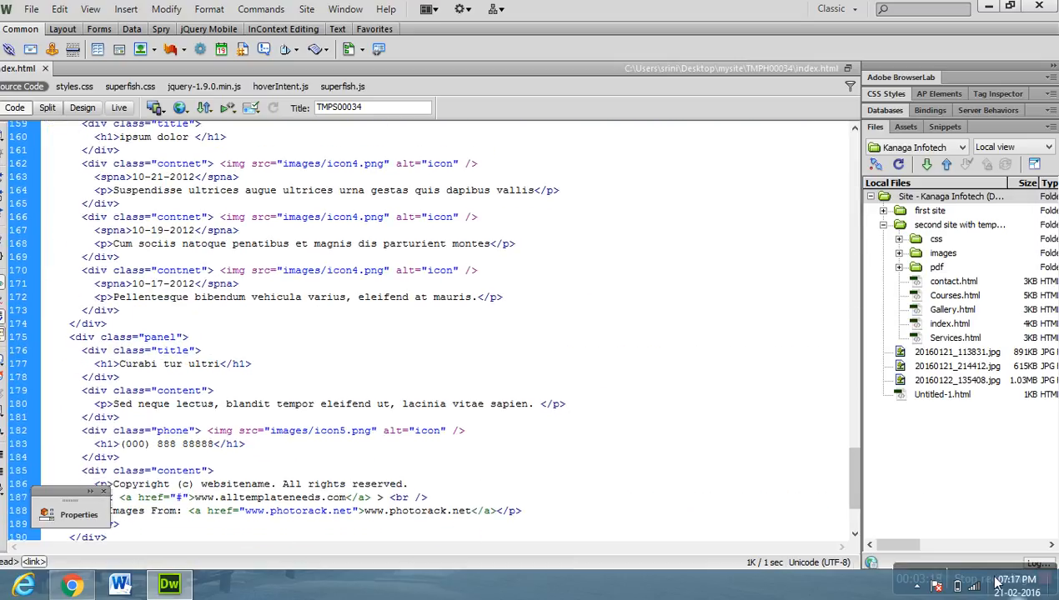